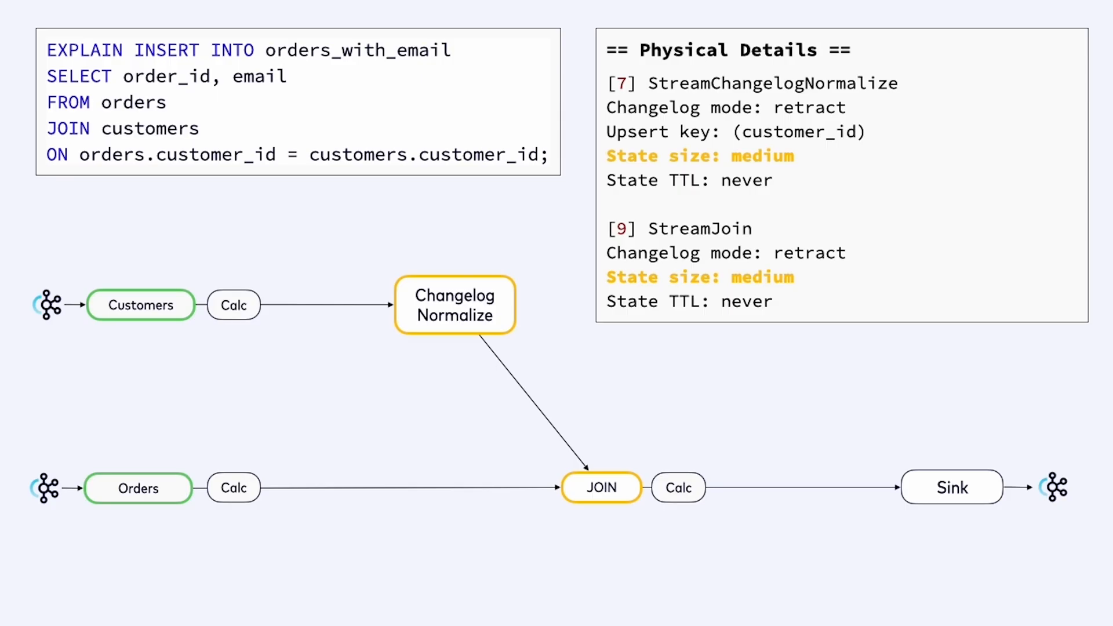
click(951, 487)
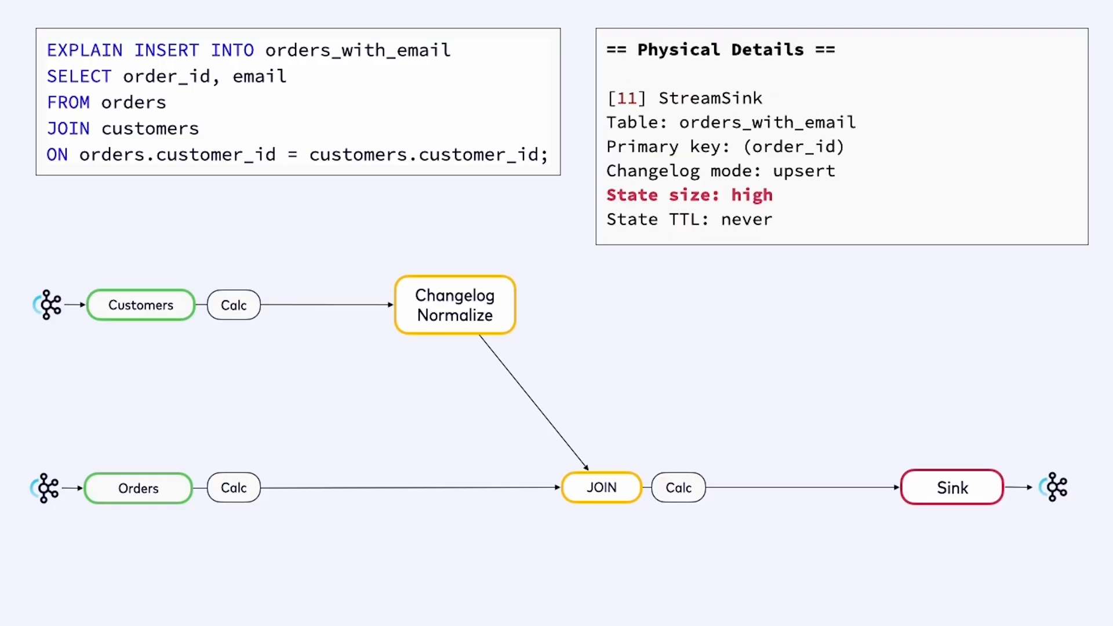